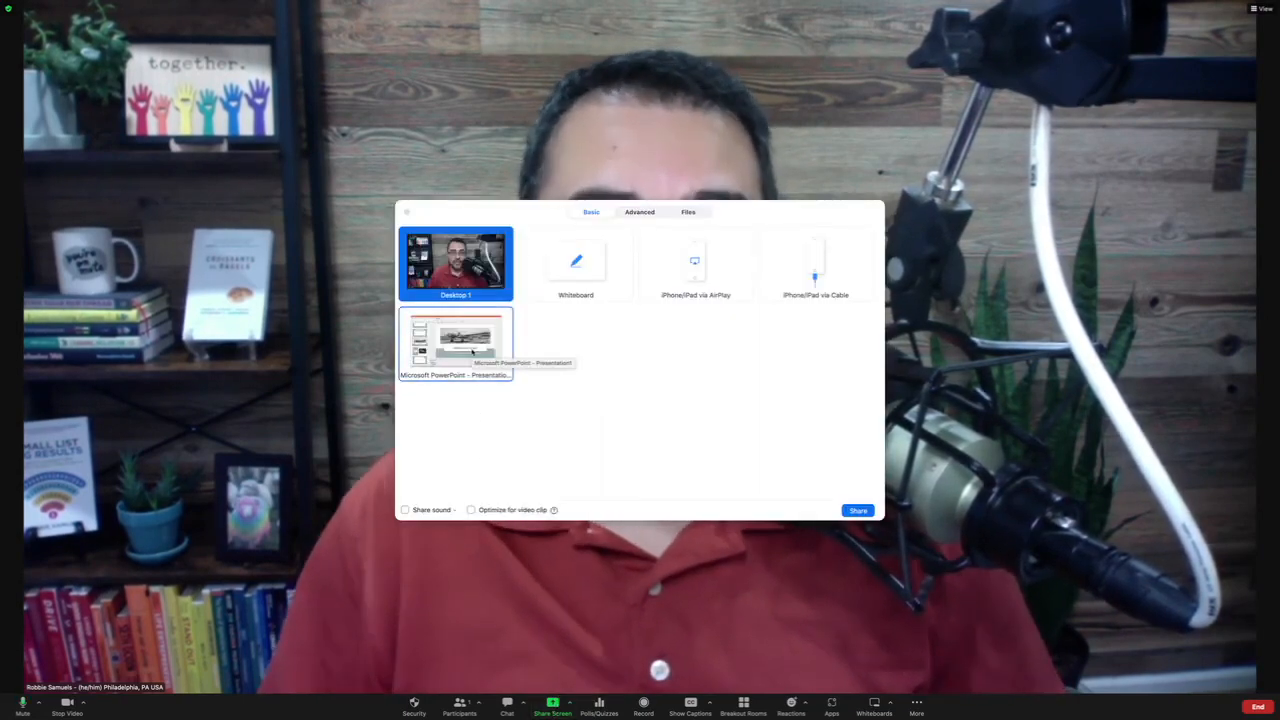
- Share the Microsoft PowerPoint – Presentation window with the Zoom meeting
left_click(456, 344)
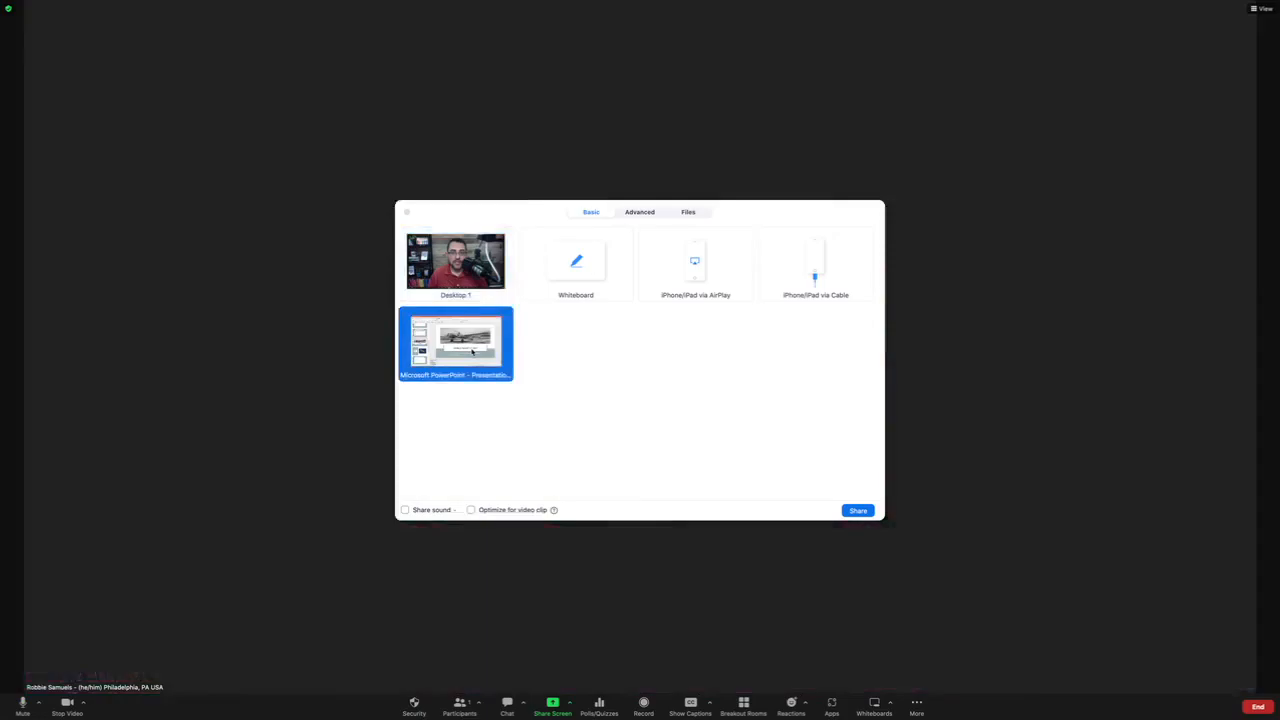
left_click(856, 510)
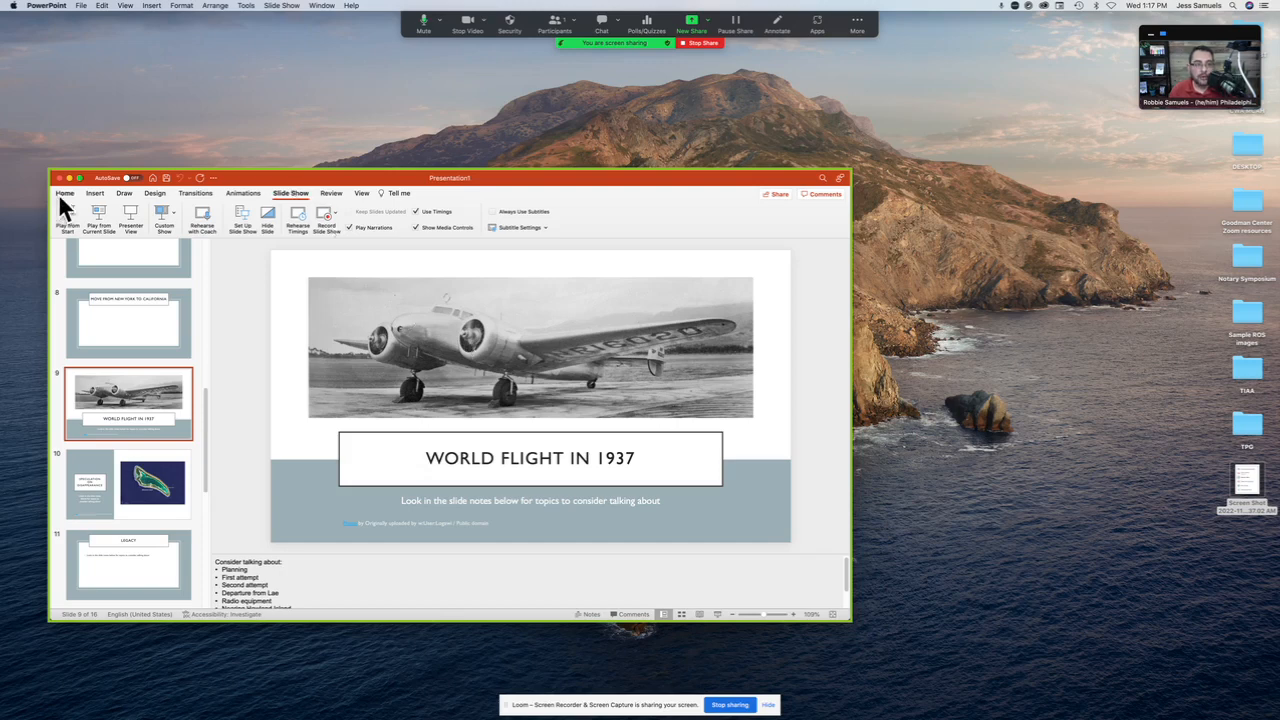
- Run the World Flight deck as a slideshow from the current slide via the Slide Show ribbon
left_click(64, 192)
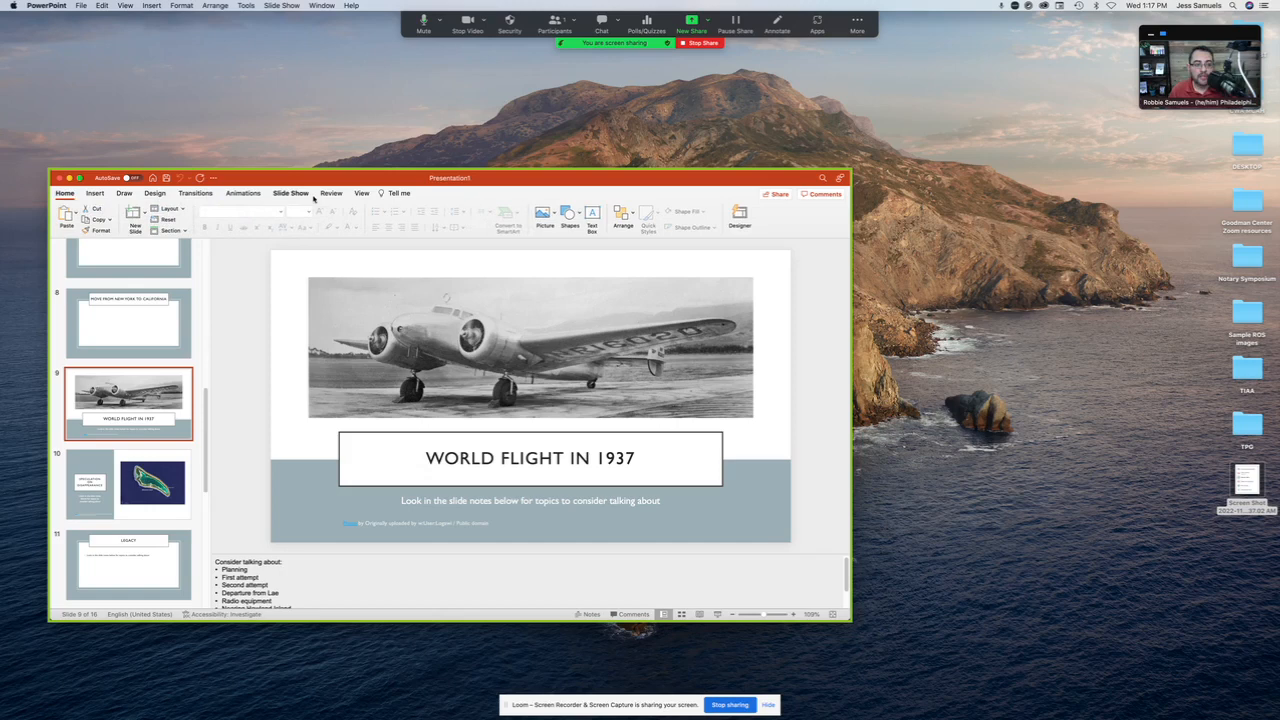
left_click(290, 192)
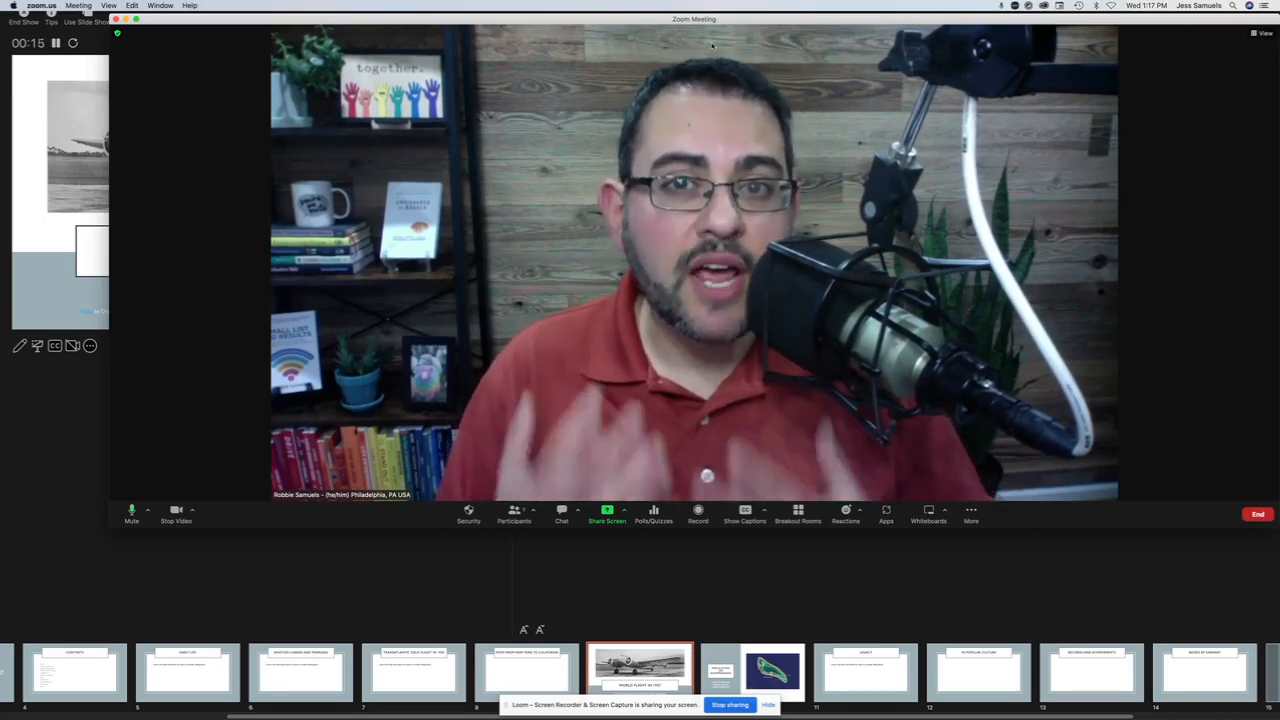
- Switch Zoom sharing to the full-screen Slide Show window showing World Flight in 1937
left_click(608, 514)
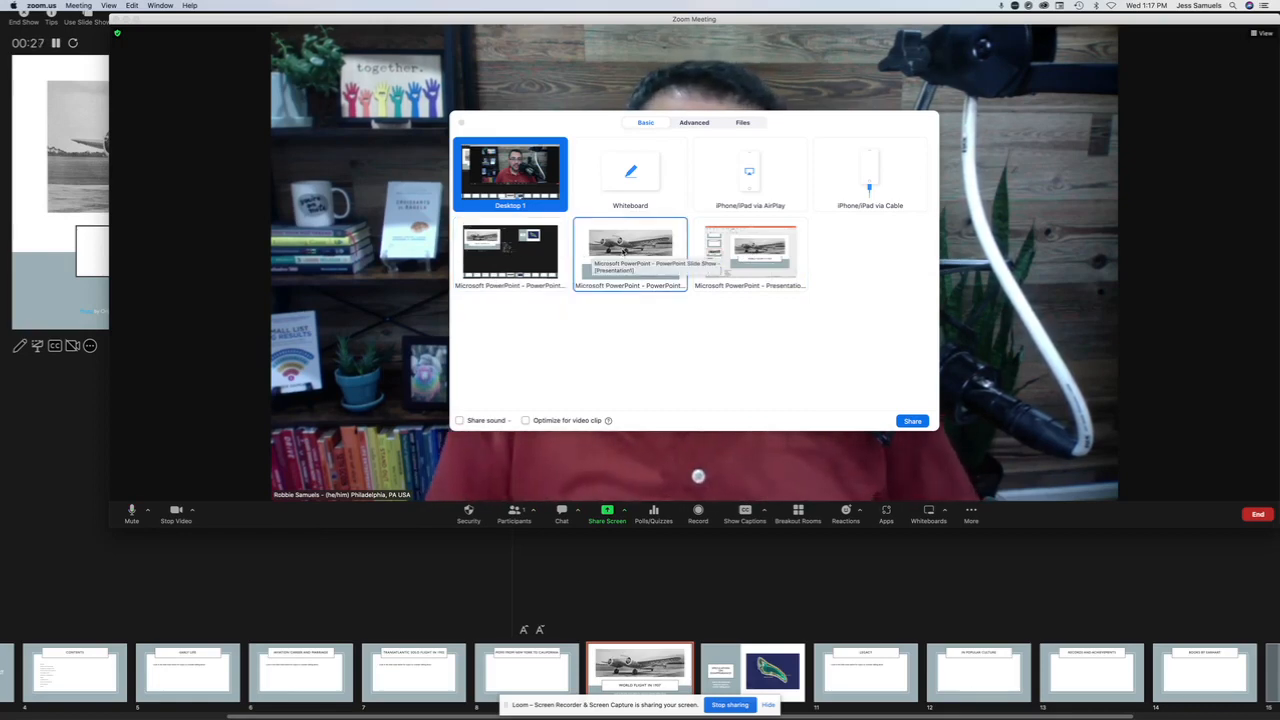
left_click(912, 420)
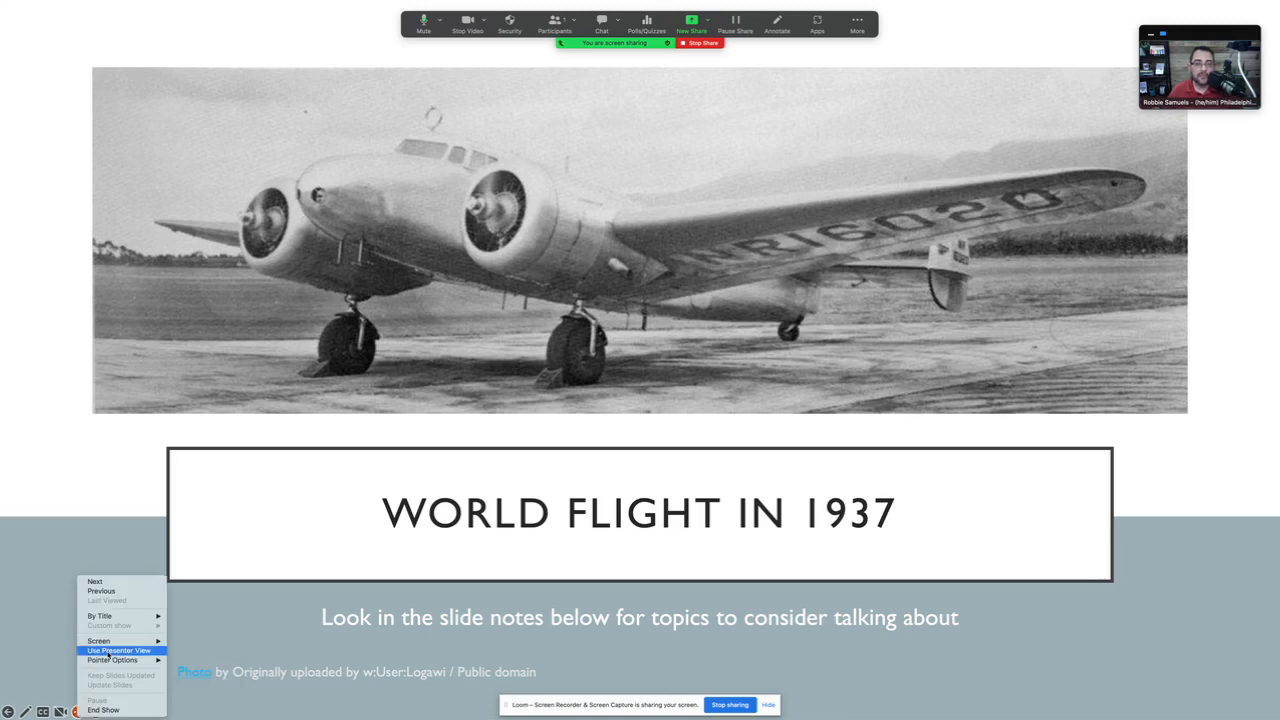
- Use Presenter View so the speaker sees the slide notes and next slide
left_click(116, 650)
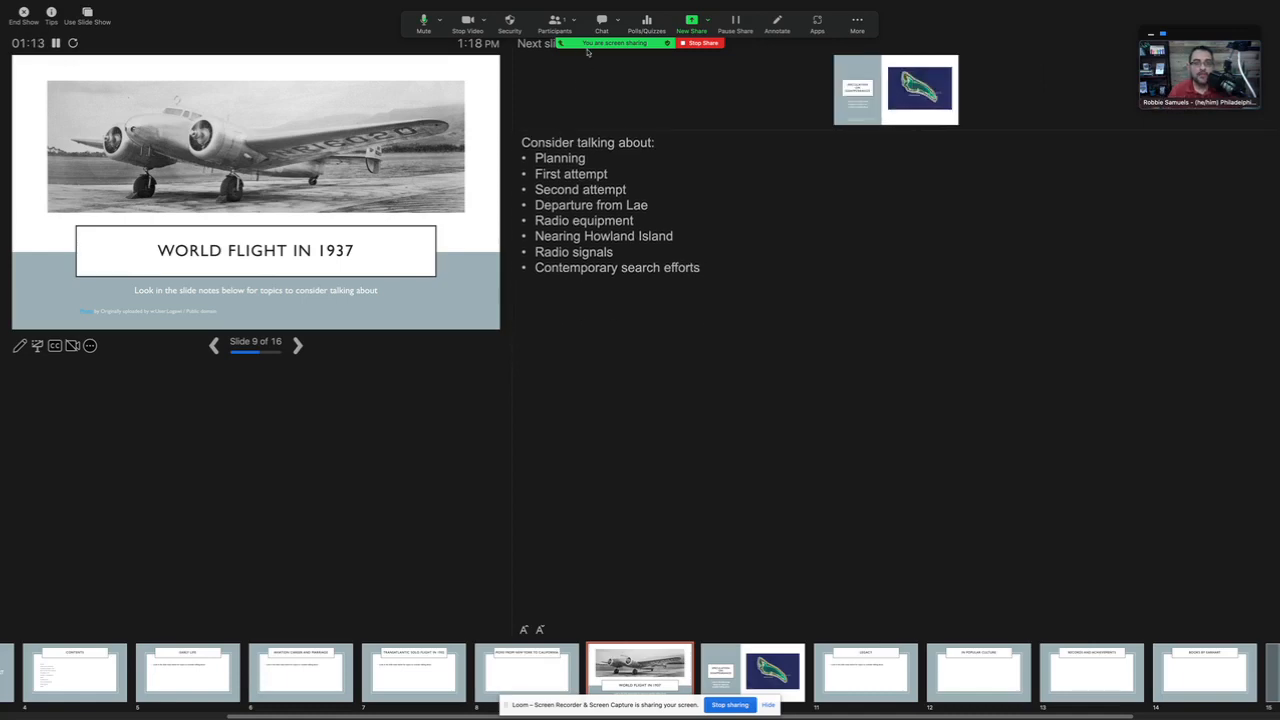
mouse_move(512, 98)
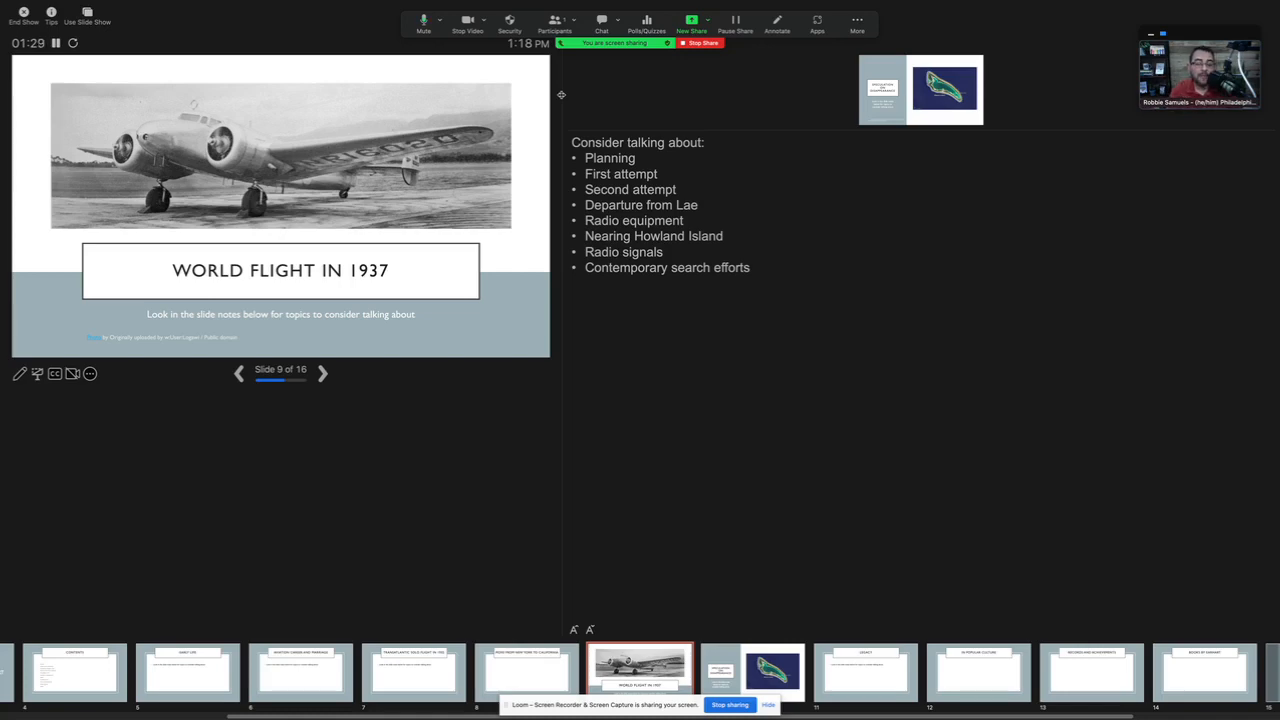
mouse_move(698, 66)
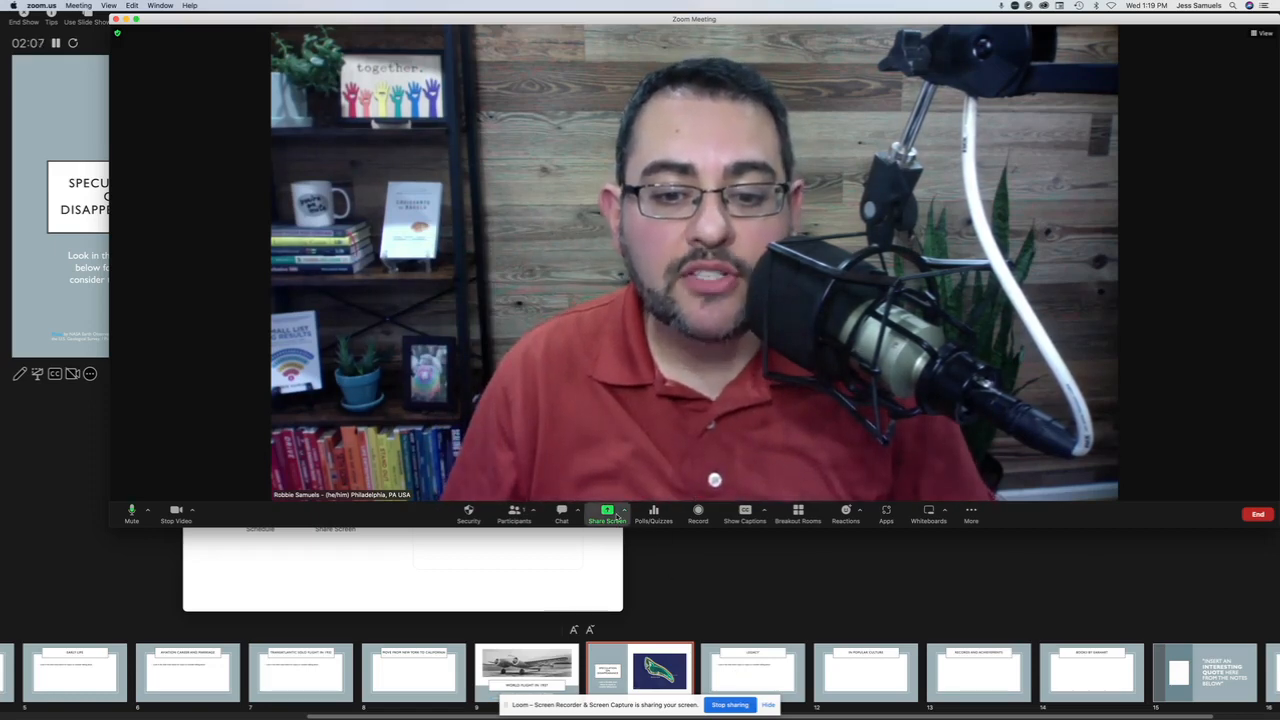
- Reshare the Slide Show window, now on the Speculation on Disappearance slide
left_click(608, 514)
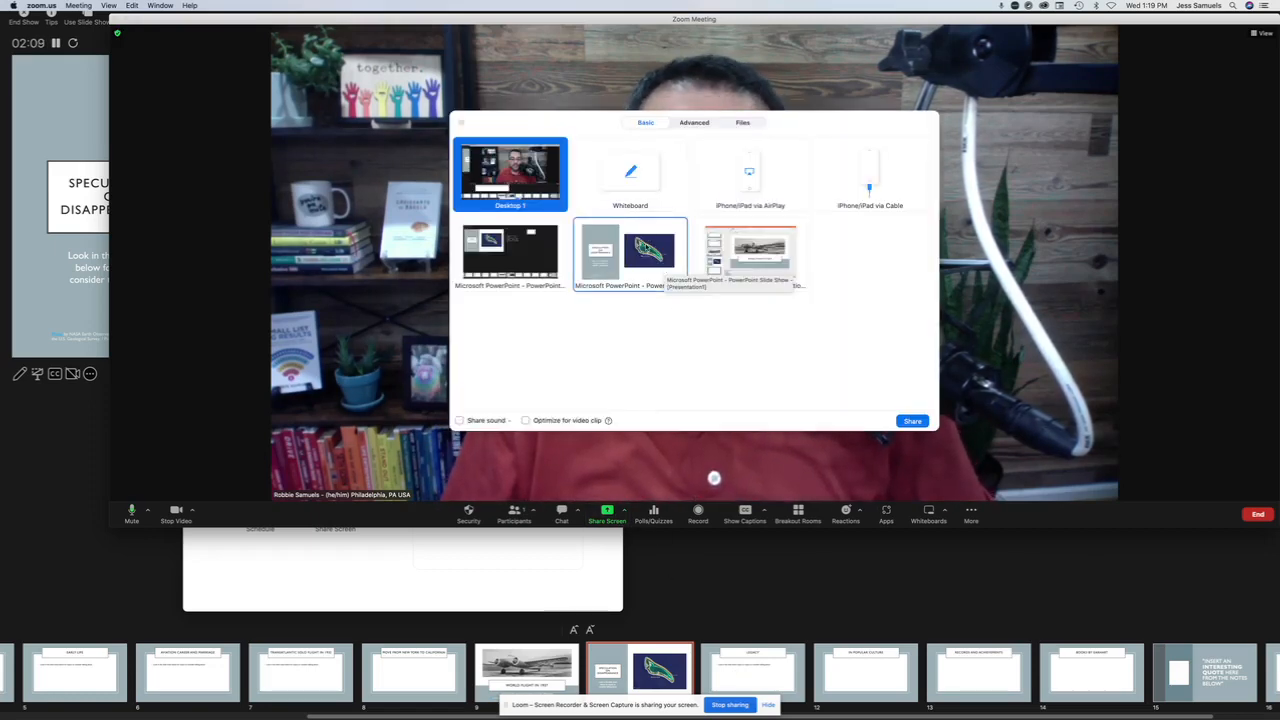
left_click(912, 420)
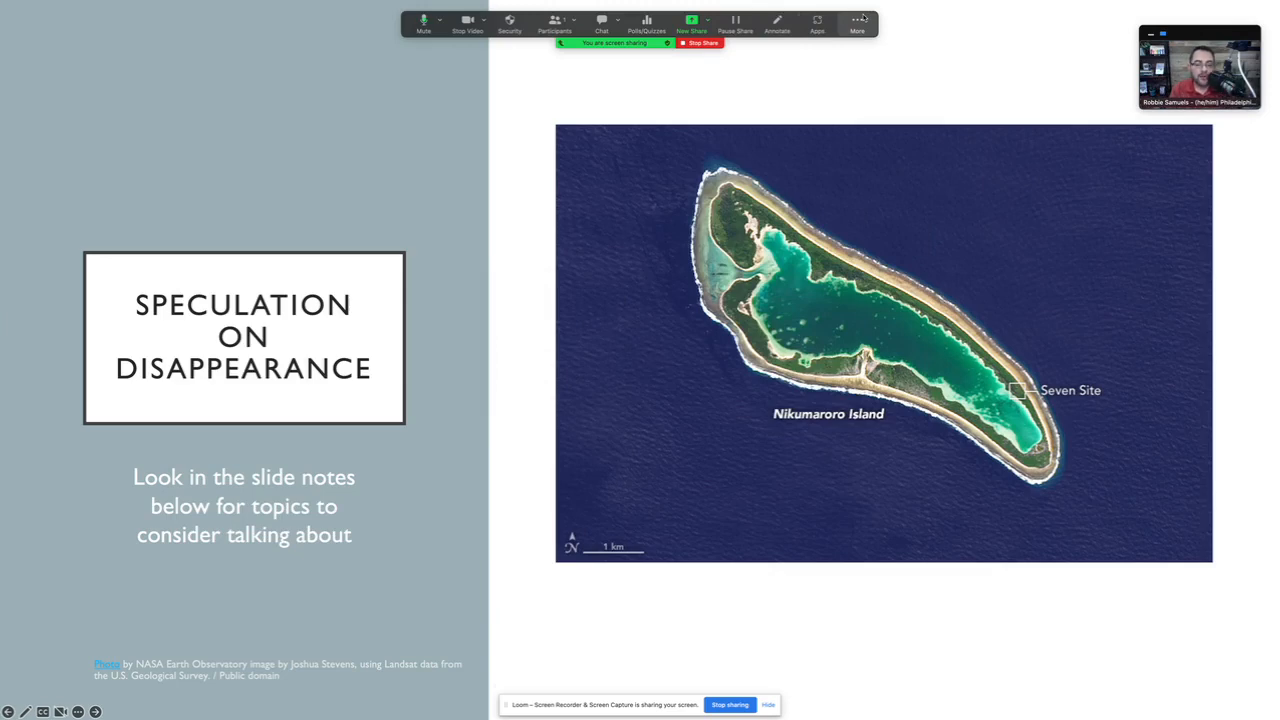
- Show the meeting chat and participants panels over the shared slideshow
left_click(600, 20)
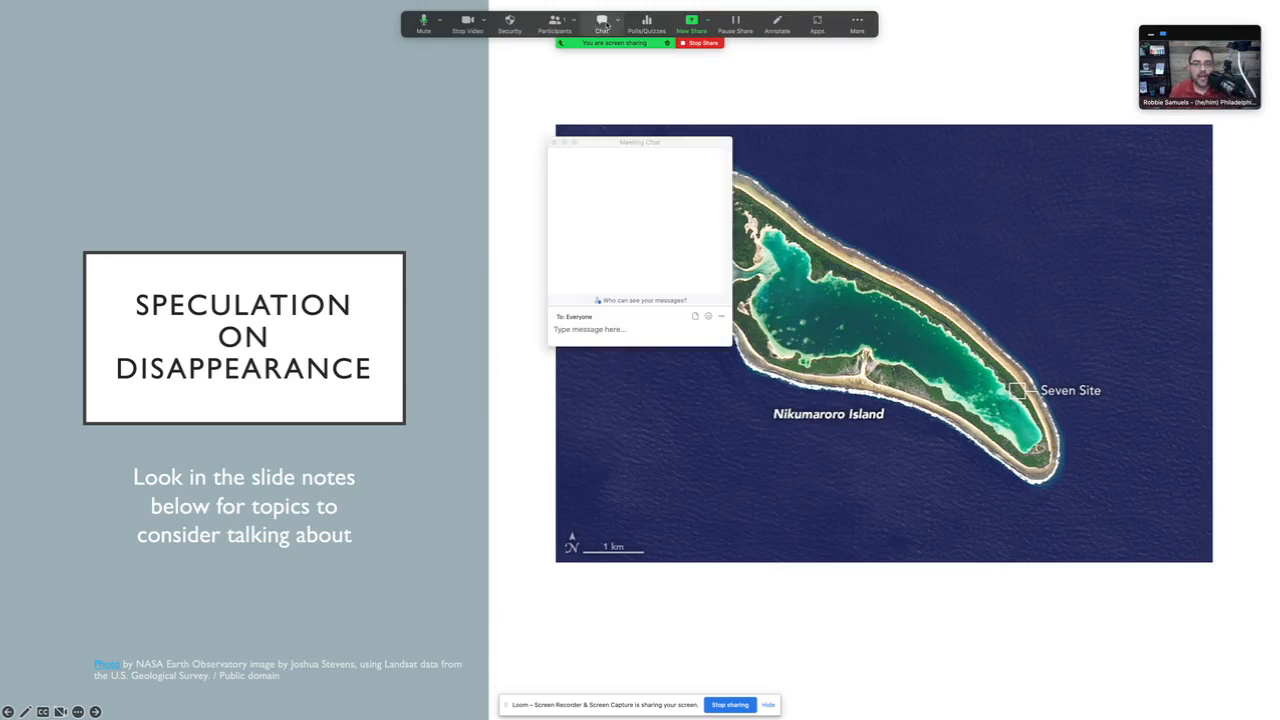
left_click(554, 20)
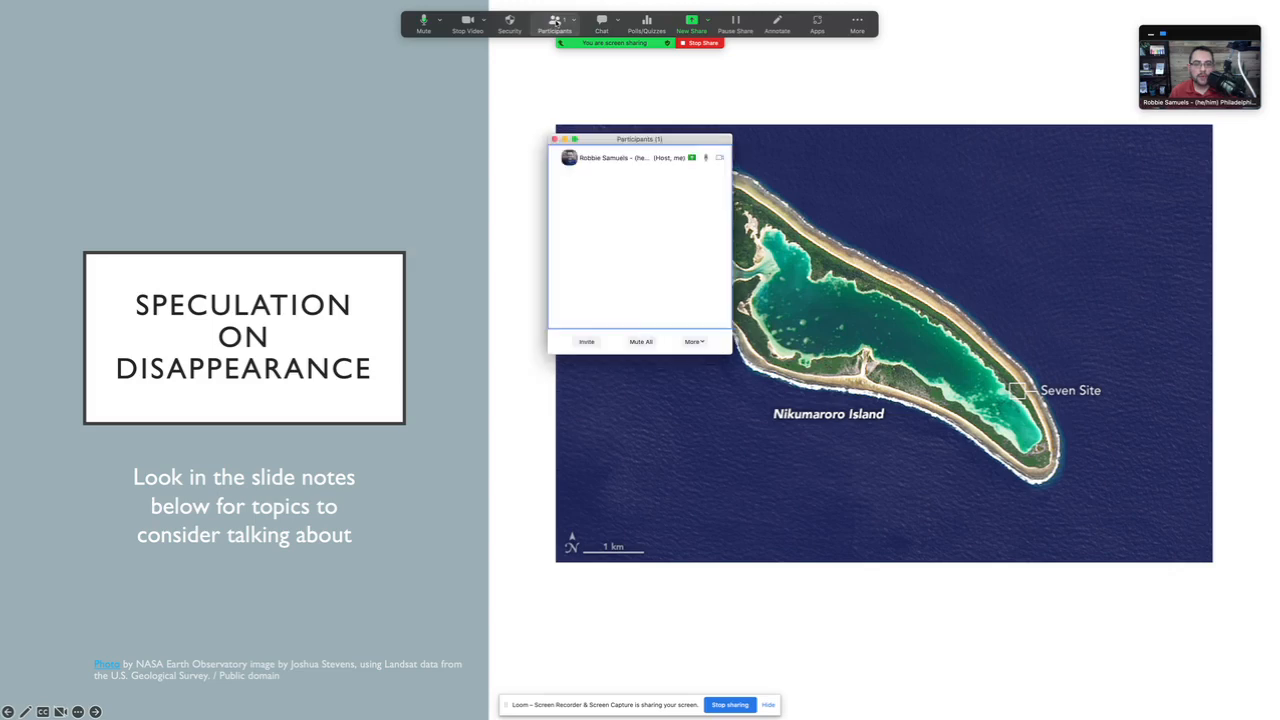